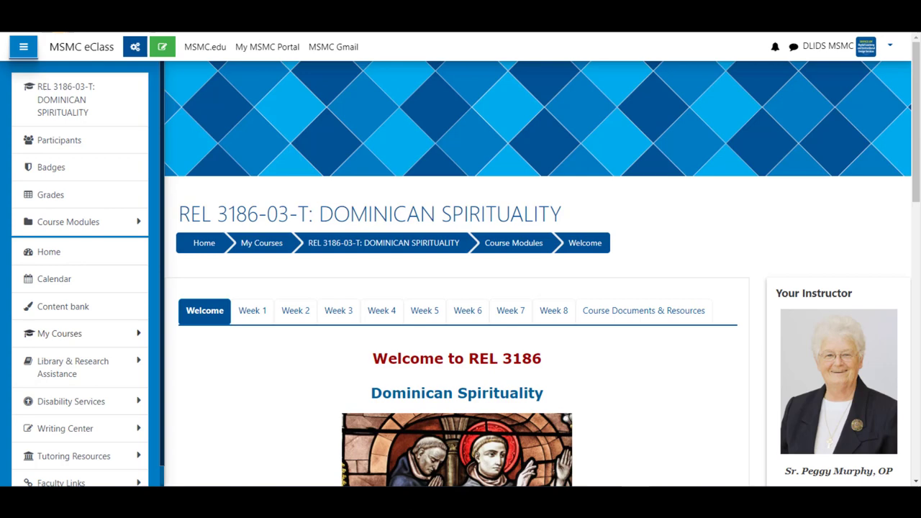
{"action": "mouse_move", "coordinate": [162, 47]}
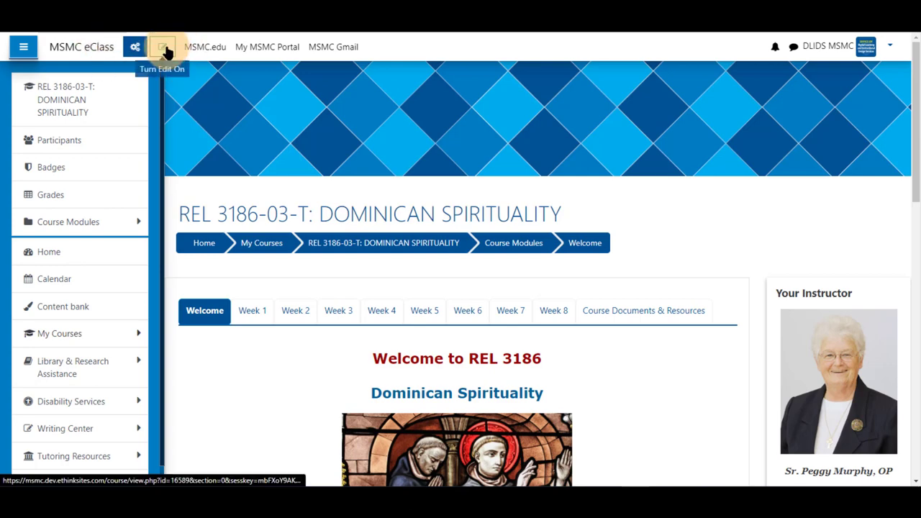
- Turn editing on for the REL 3186 Dominican Spirituality course page
{"action": "left_click", "coordinate": [162, 46]}
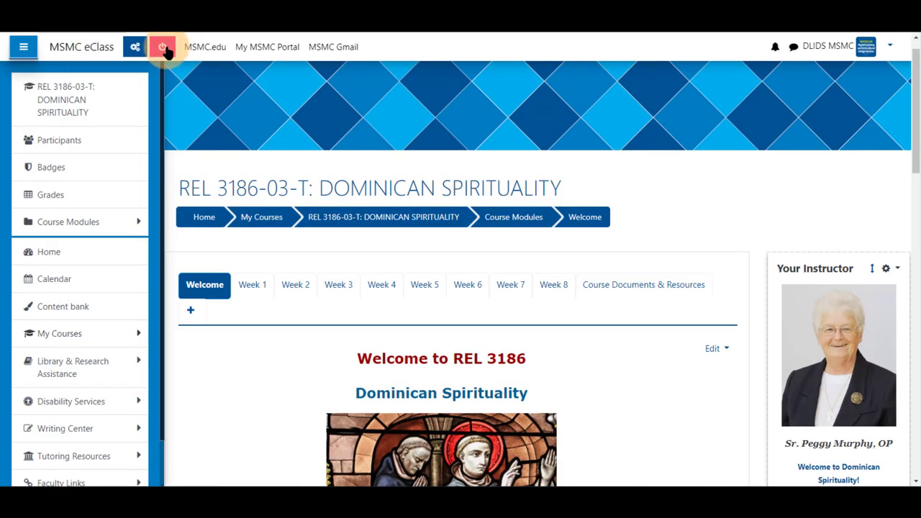
{"action": "left_click", "coordinate": [163, 47]}
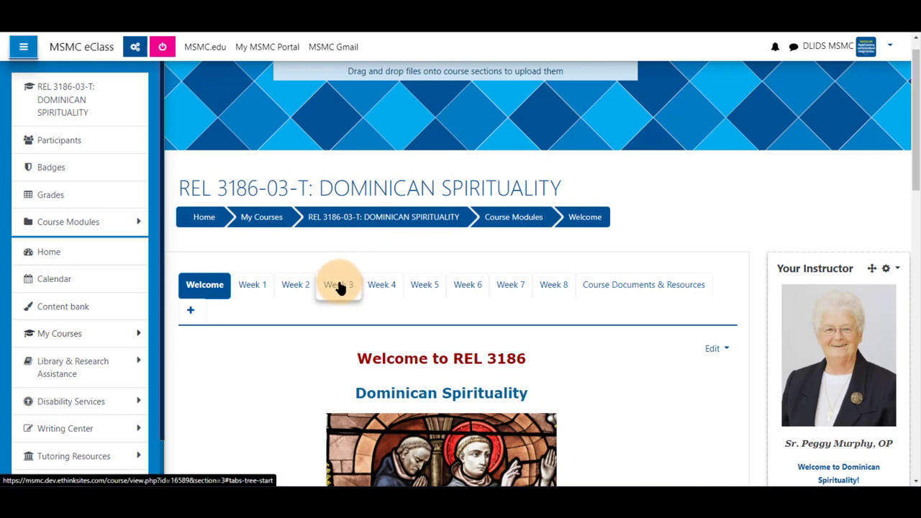
- Open Week 3 with the navigation drawer hidden and dismiss the activity chooser
{"action": "left_click", "coordinate": [337, 285]}
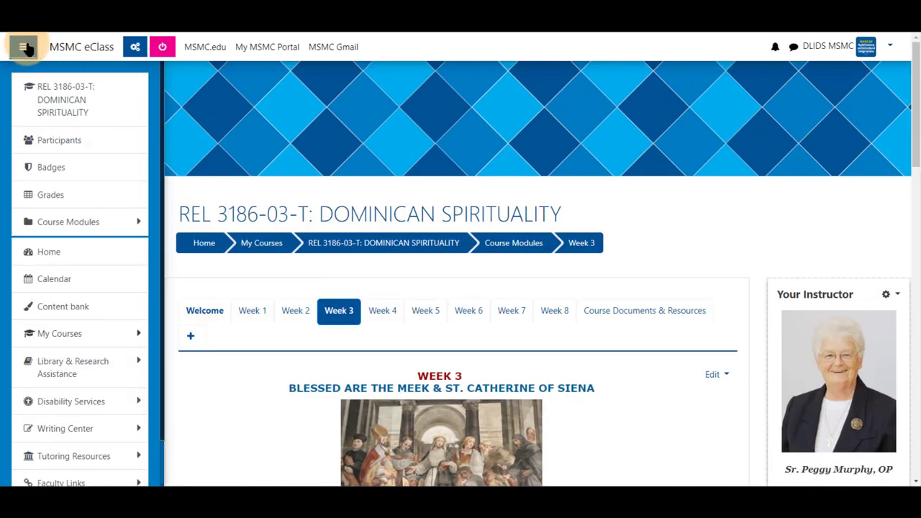
{"action": "left_click", "coordinate": [25, 46]}
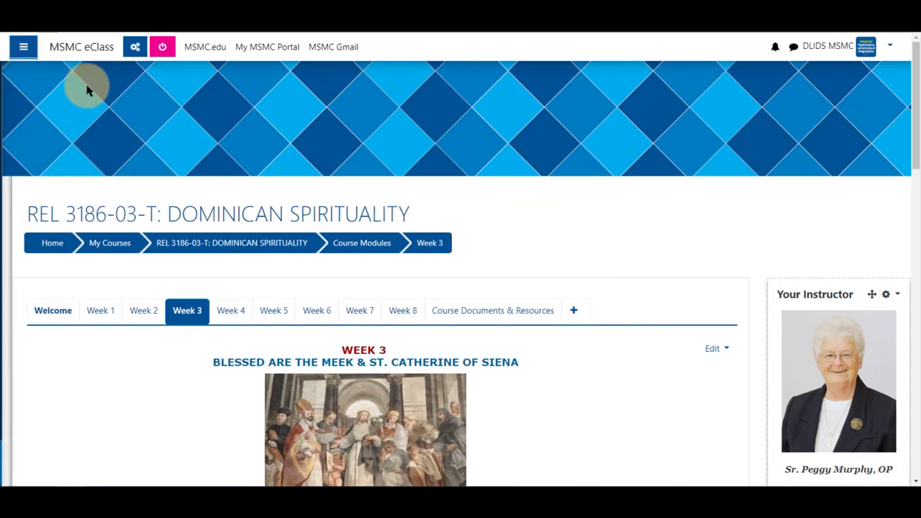
{"action": "scroll", "scroll_direction": "down", "scroll_amount": 3}
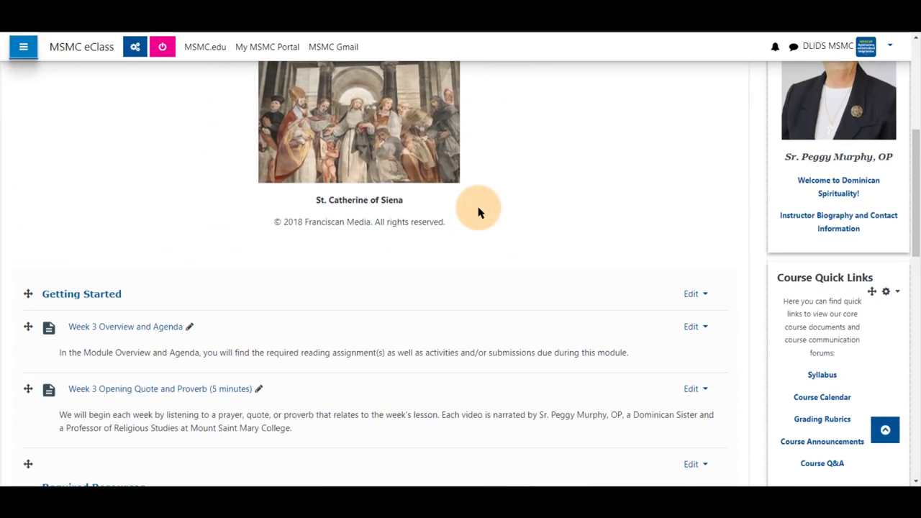
{"action": "scroll", "scroll_direction": "down", "scroll_amount": 3}
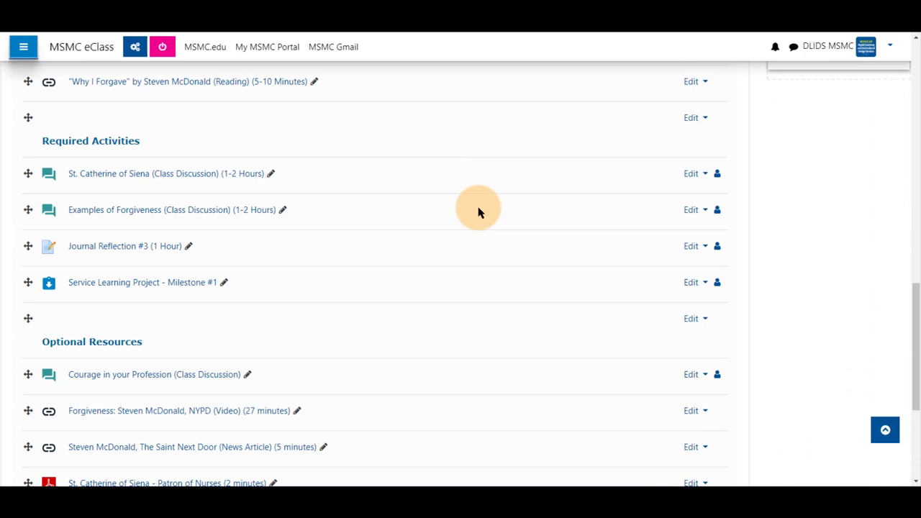
{"action": "scroll", "scroll_direction": "down", "scroll_amount": 3}
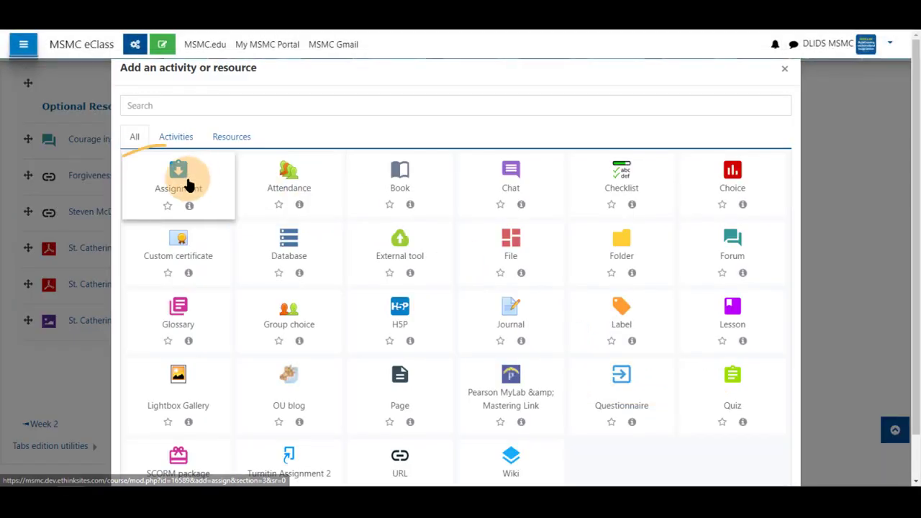
{"action": "left_click", "coordinate": [784, 69]}
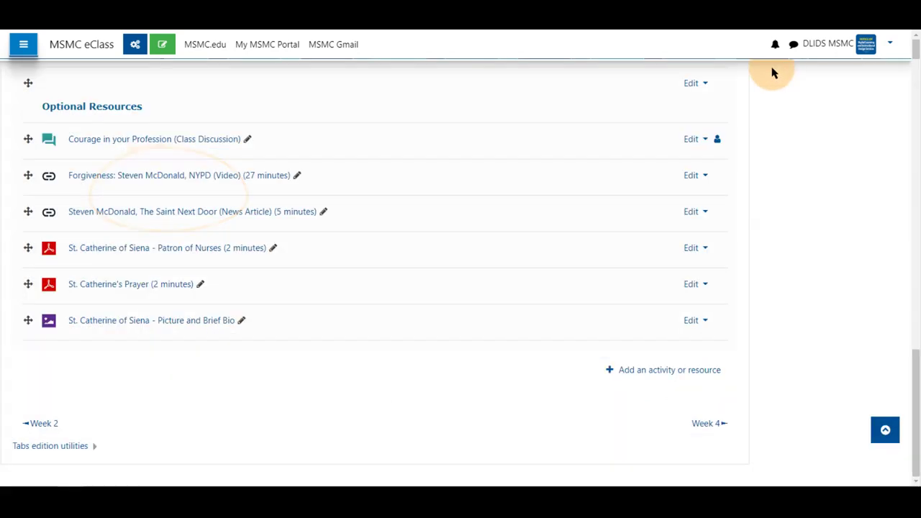
{"action": "scroll", "scroll_direction": "up", "scroll_amount": 3}
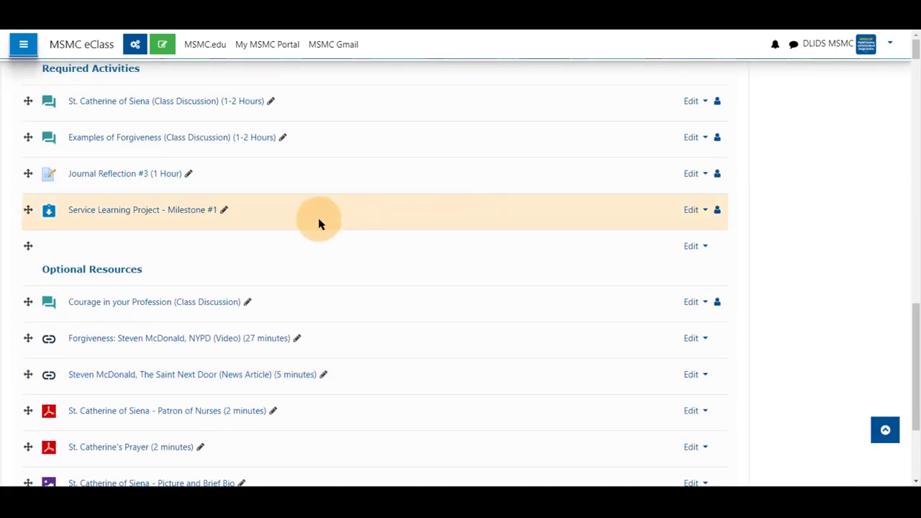
{"action": "mouse_move", "coordinate": [691, 209]}
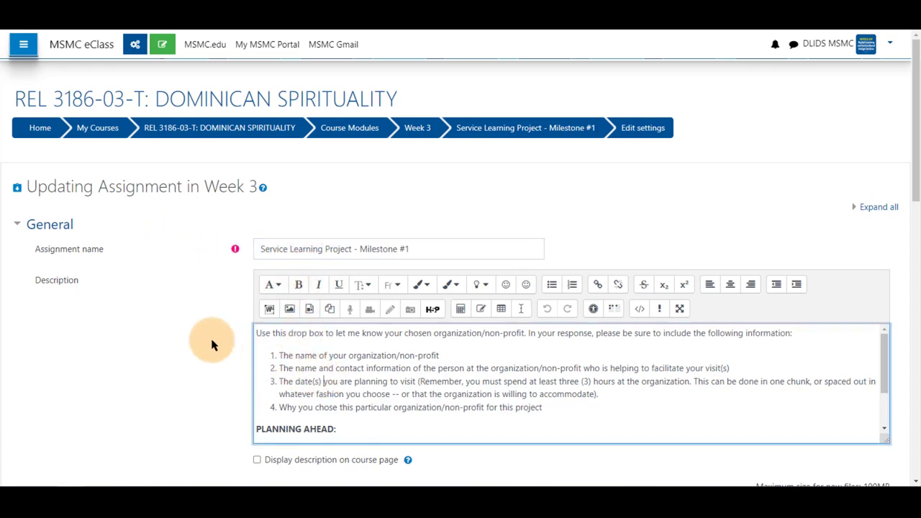
- Scroll the Milestone #1 settings form down to the Submission types section
{"action": "scroll", "scroll_direction": "down", "scroll_amount": 3}
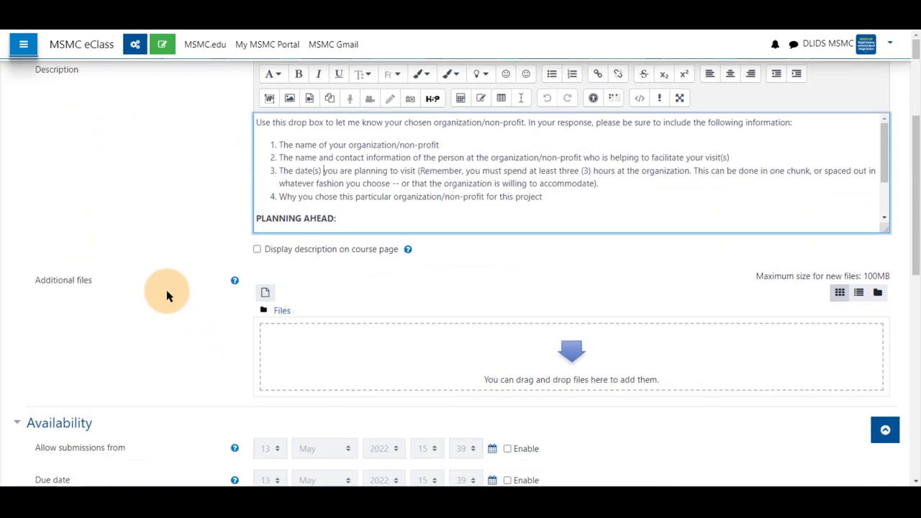
{"action": "scroll", "scroll_direction": "down", "scroll_amount": 3}
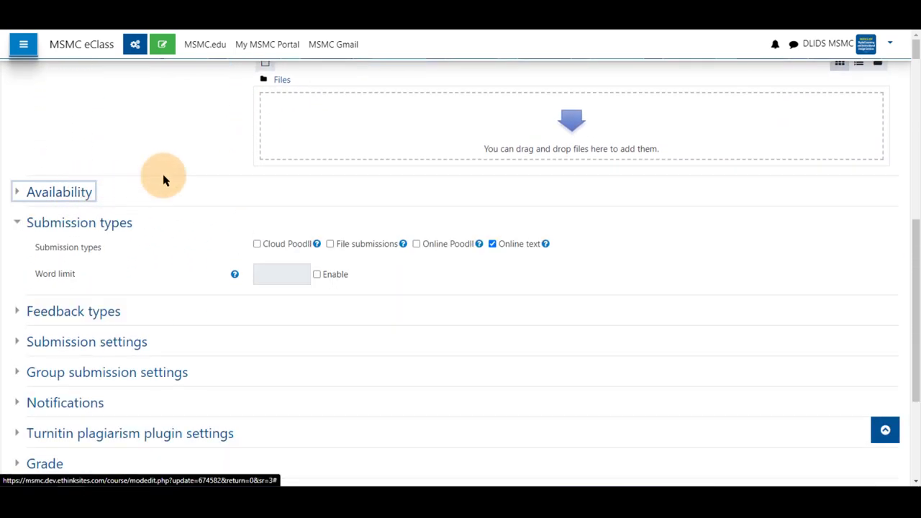
{"action": "mouse_move", "coordinate": [191, 196]}
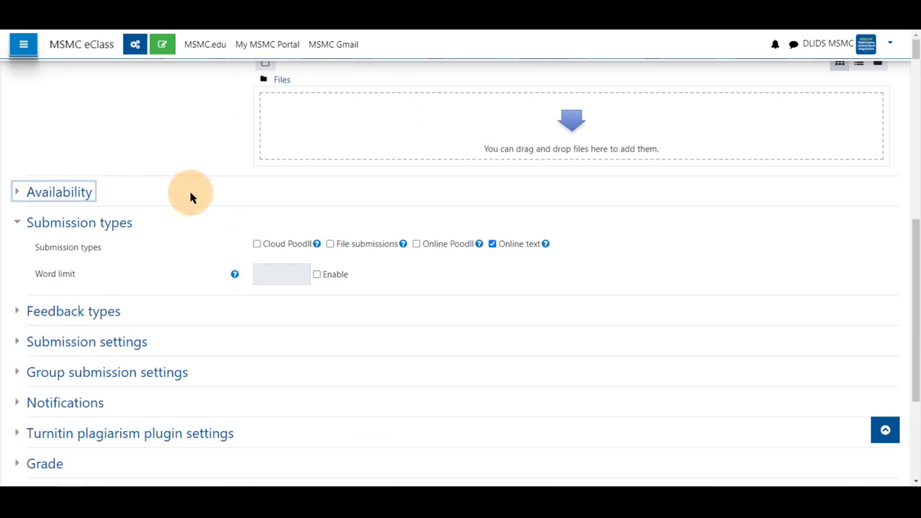
{"action": "scroll", "scroll_direction": "down", "scroll_amount": 3}
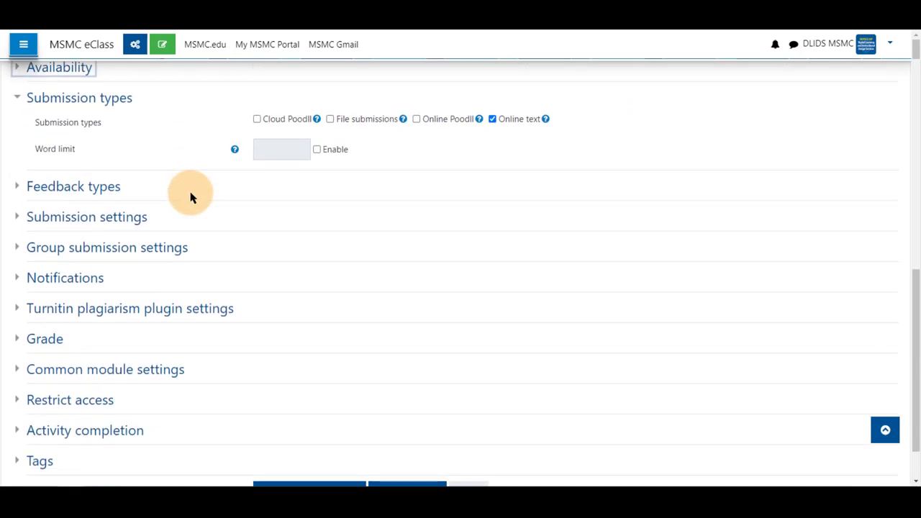
{"action": "scroll", "scroll_direction": "down", "scroll_amount": 3}
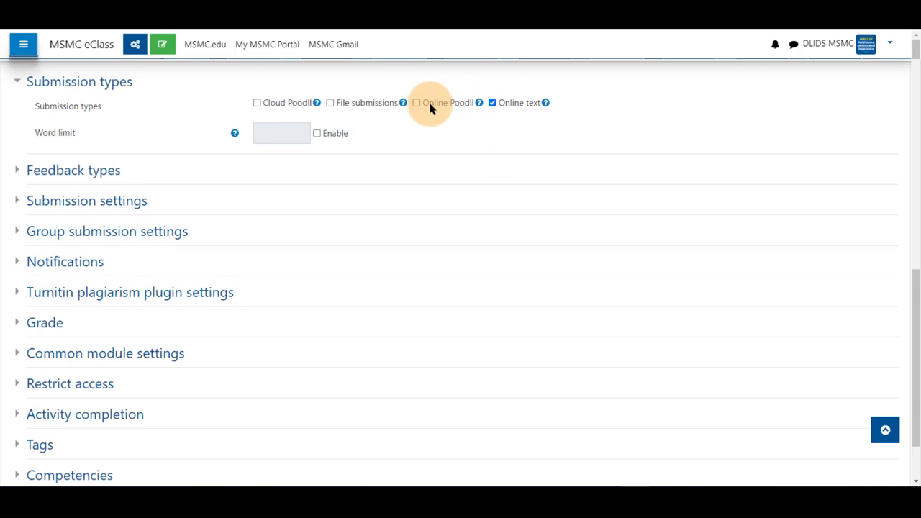
- Enable Online PoodLL submissions with Voice Recorder as the recording type
{"action": "left_click", "coordinate": [416, 102]}
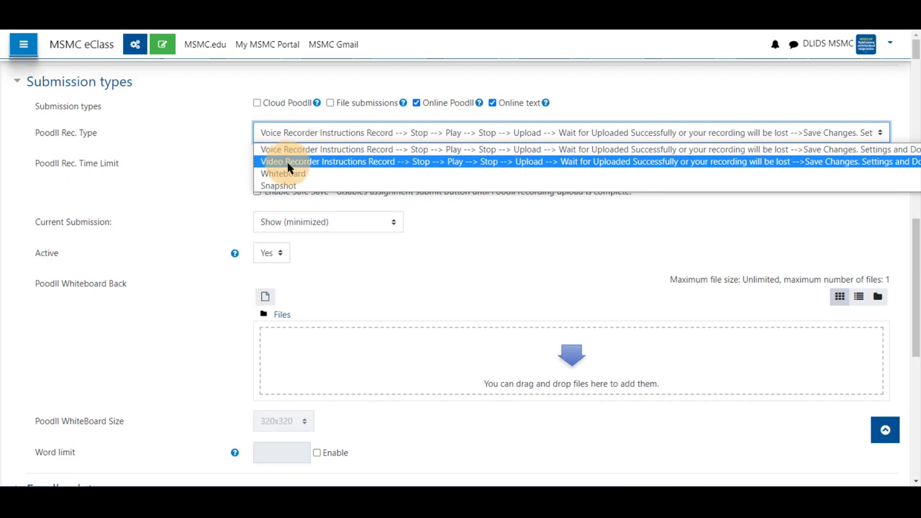
{"action": "mouse_move", "coordinate": [300, 173]}
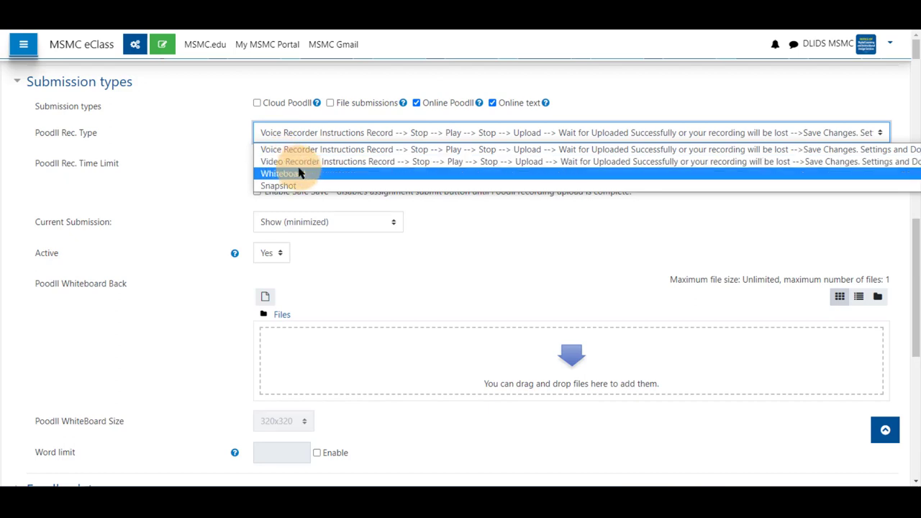
{"action": "mouse_move", "coordinate": [277, 185]}
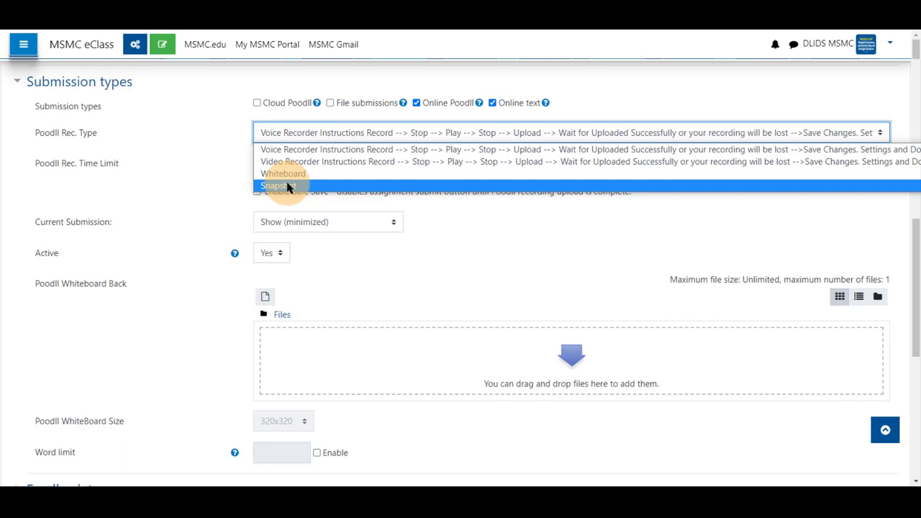
{"action": "mouse_move", "coordinate": [291, 149]}
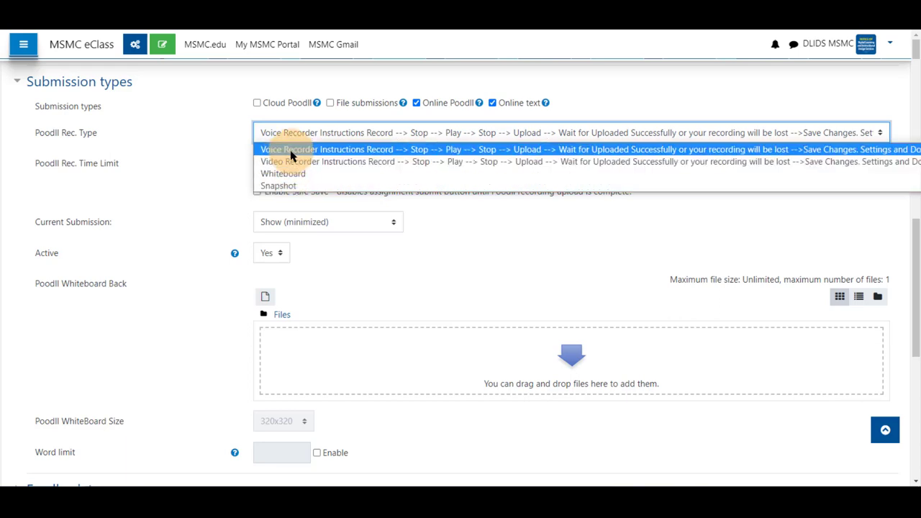
{"action": "mouse_move", "coordinate": [286, 185]}
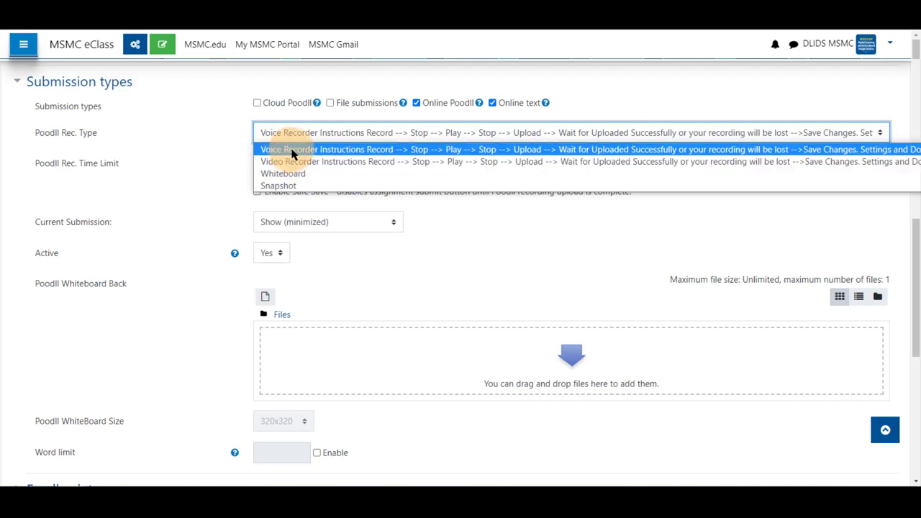
{"action": "left_click", "coordinate": [291, 149]}
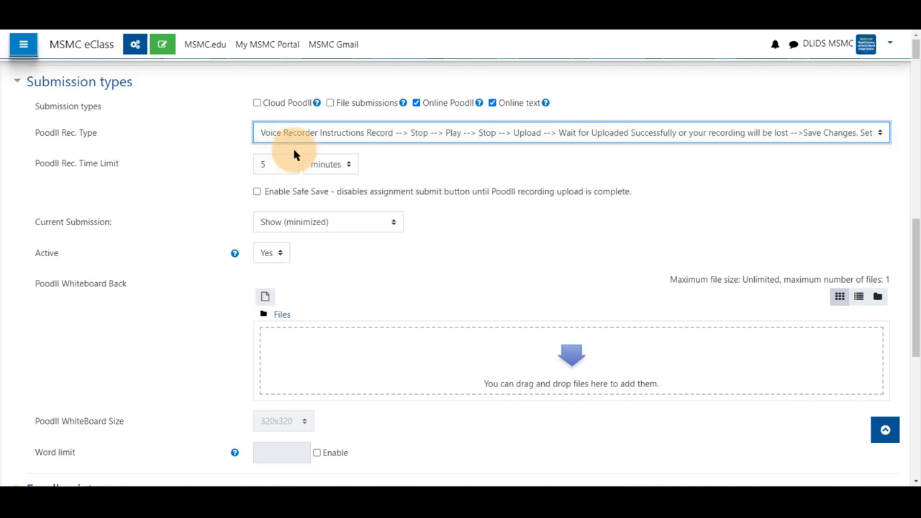
{"action": "left_click", "coordinate": [277, 164]}
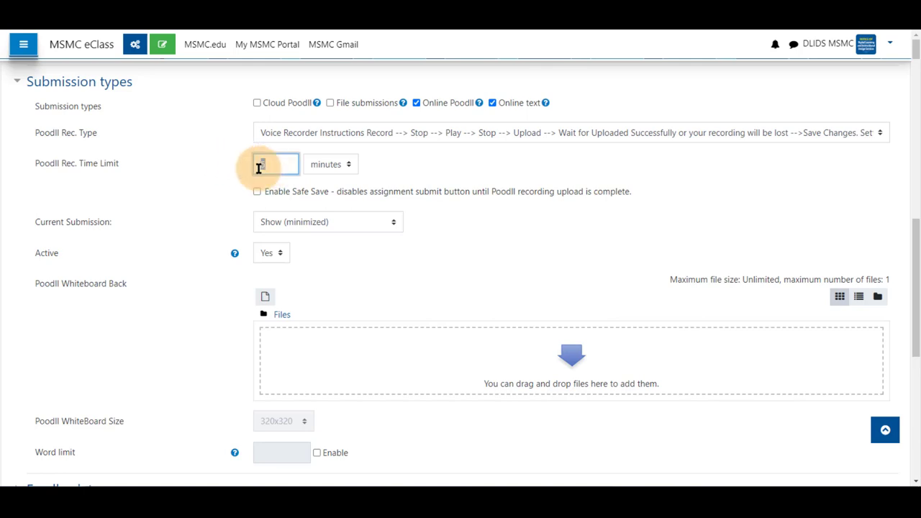
- Set the PoodLL recording time limit to 5 minutes
{"action": "left_click", "coordinate": [330, 164]}
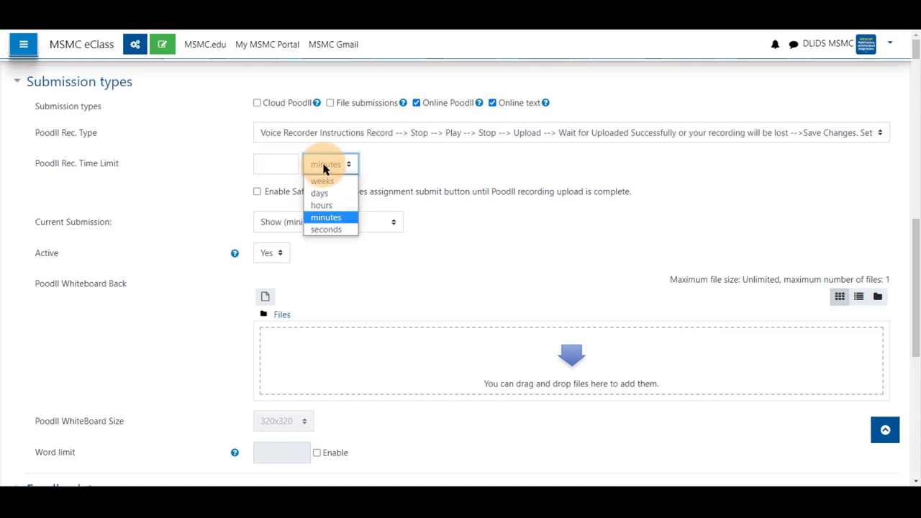
{"action": "mouse_move", "coordinate": [322, 181]}
{"action": "type", "text": "5"}
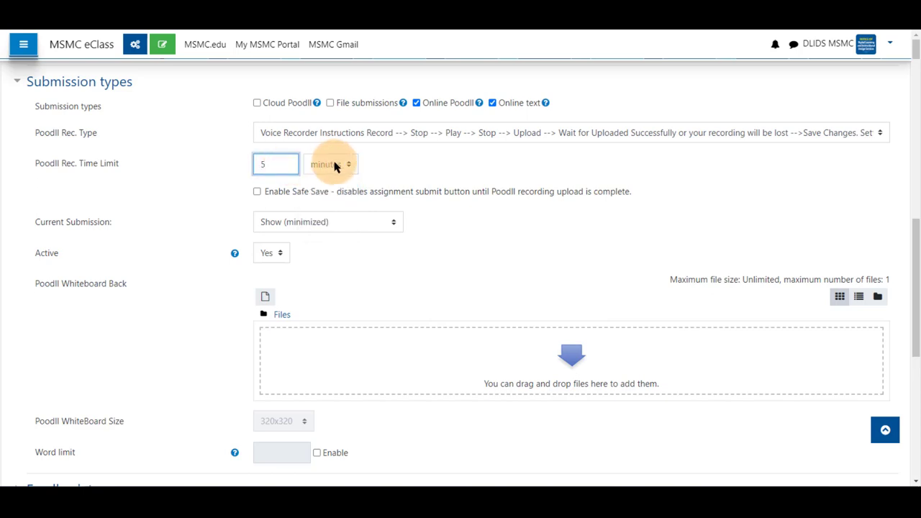
{"action": "left_click", "coordinate": [330, 164]}
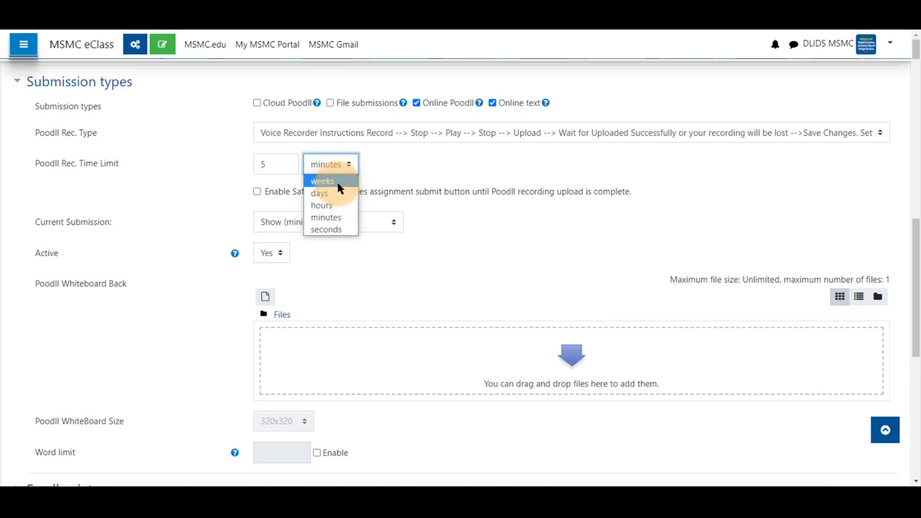
{"action": "mouse_move", "coordinate": [321, 193]}
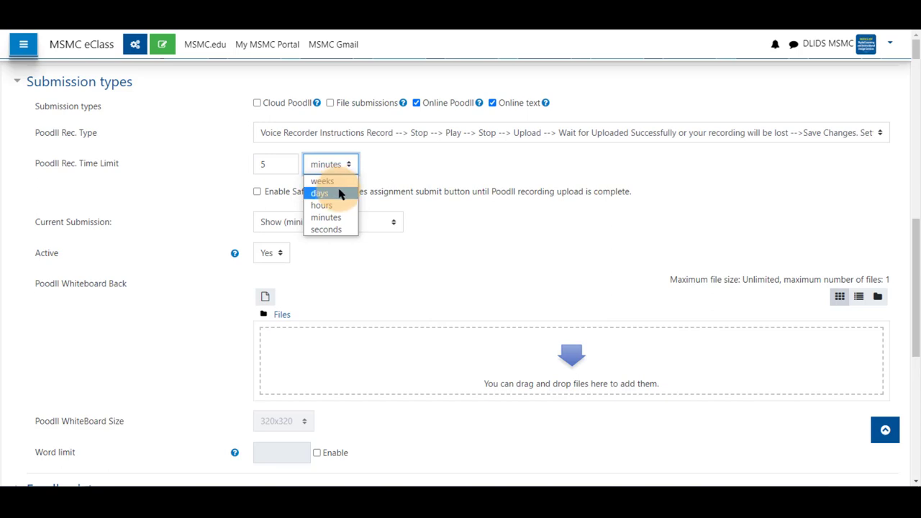
{"action": "mouse_move", "coordinate": [326, 229]}
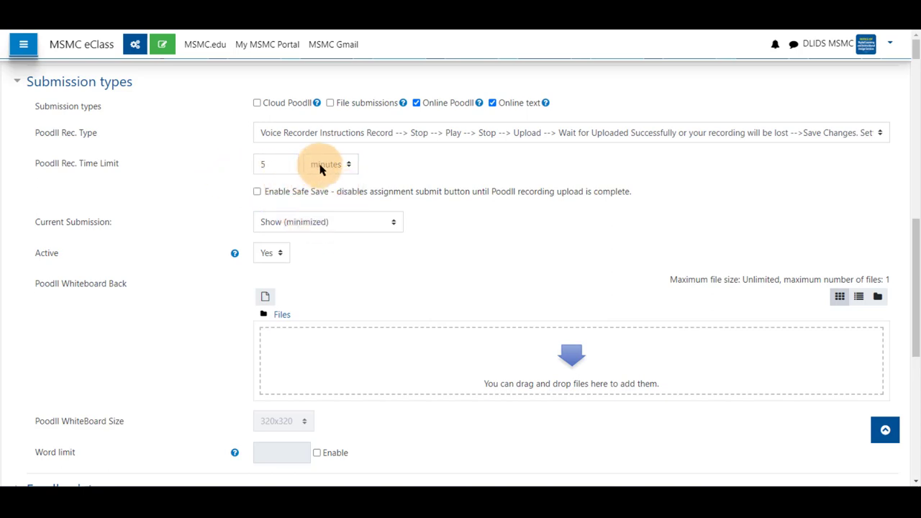
{"action": "left_click", "coordinate": [329, 164]}
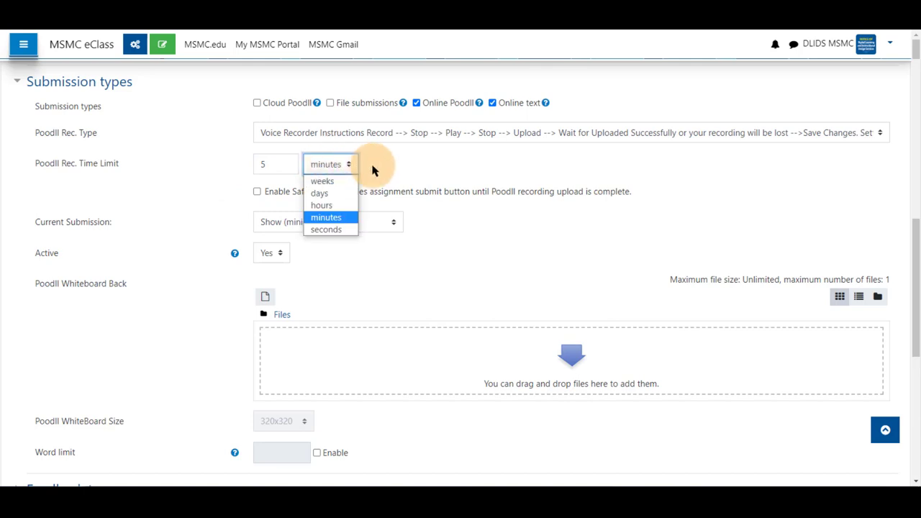
{"action": "left_click", "coordinate": [325, 217]}
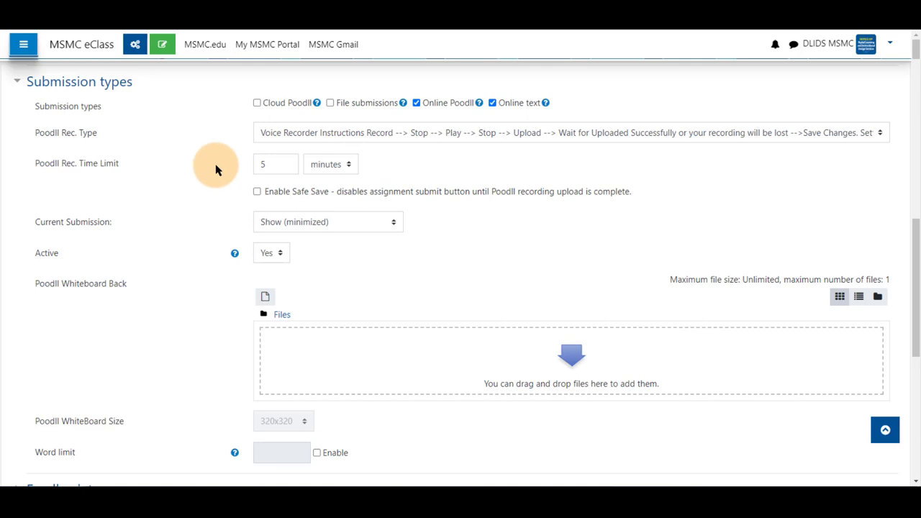
- Save the assignment with 'Save and display' and view the Milestone #1 page
{"action": "scroll", "scroll_direction": "down", "scroll_amount": 3}
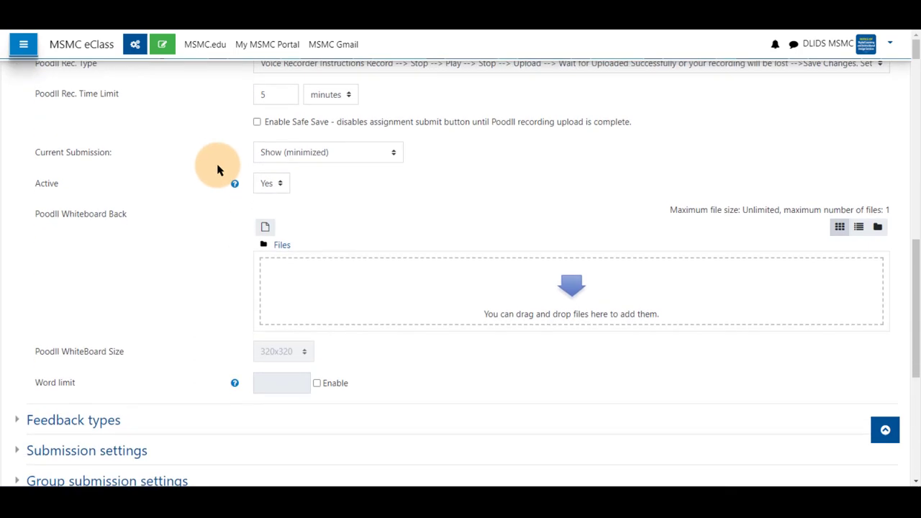
{"action": "scroll", "scroll_direction": "down", "scroll_amount": 3}
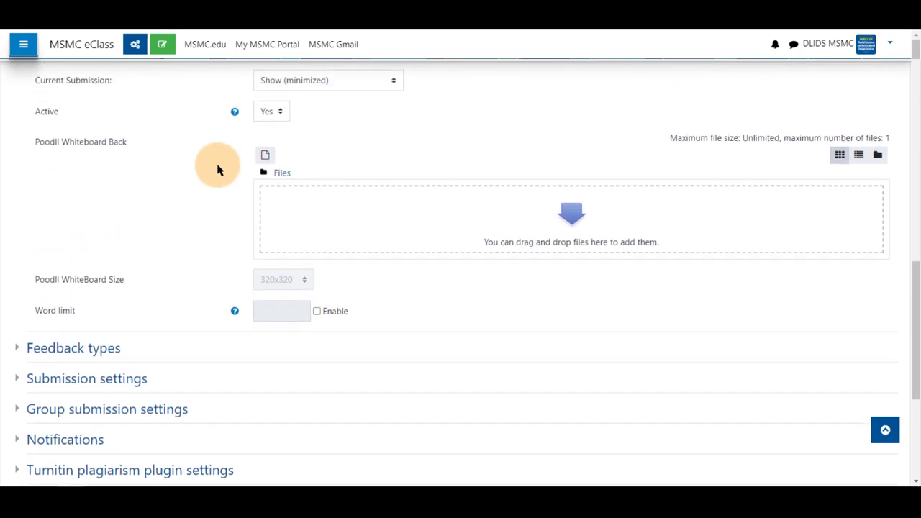
{"action": "scroll", "scroll_direction": "down", "scroll_amount": 3}
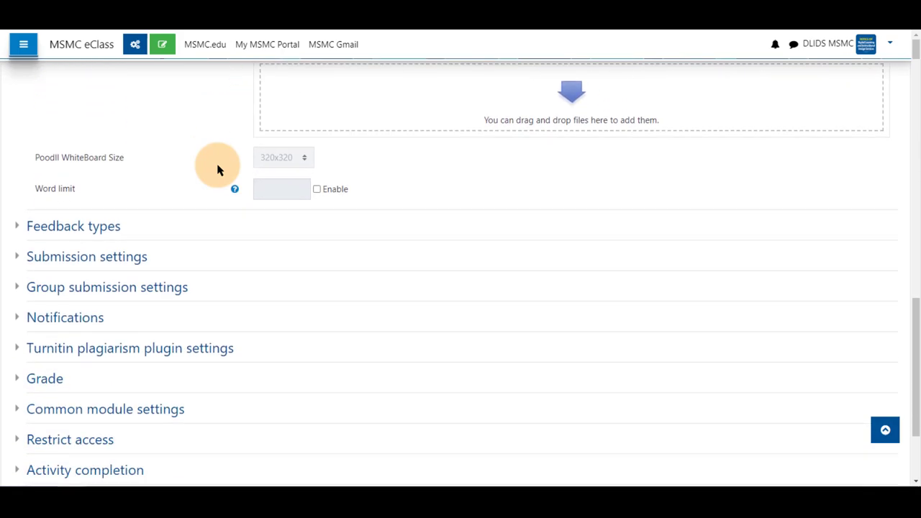
{"action": "scroll", "scroll_direction": "down", "scroll_amount": 3}
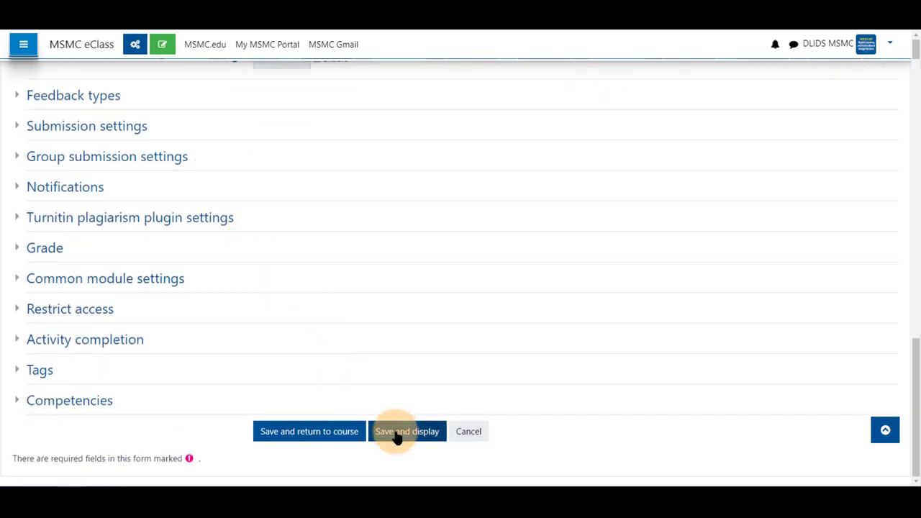
{"action": "left_click", "coordinate": [406, 431]}
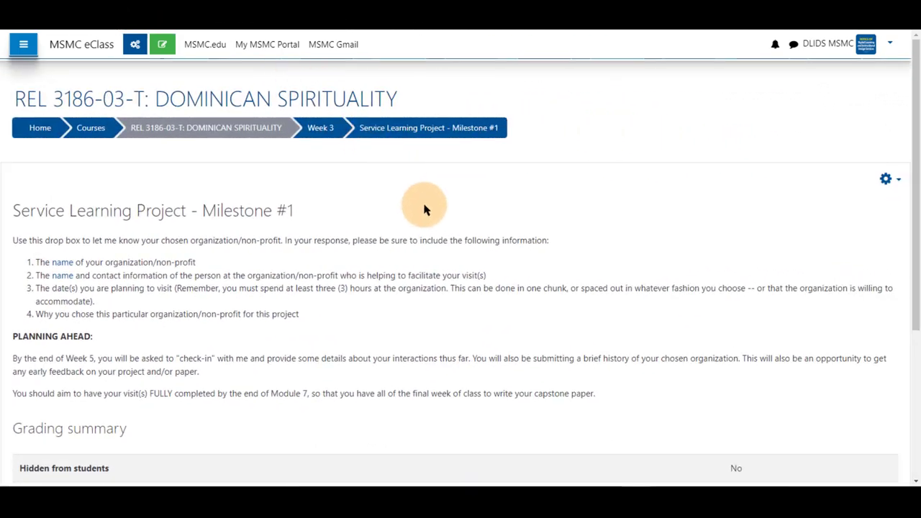
{"action": "scroll", "scroll_direction": "down", "scroll_amount": 3}
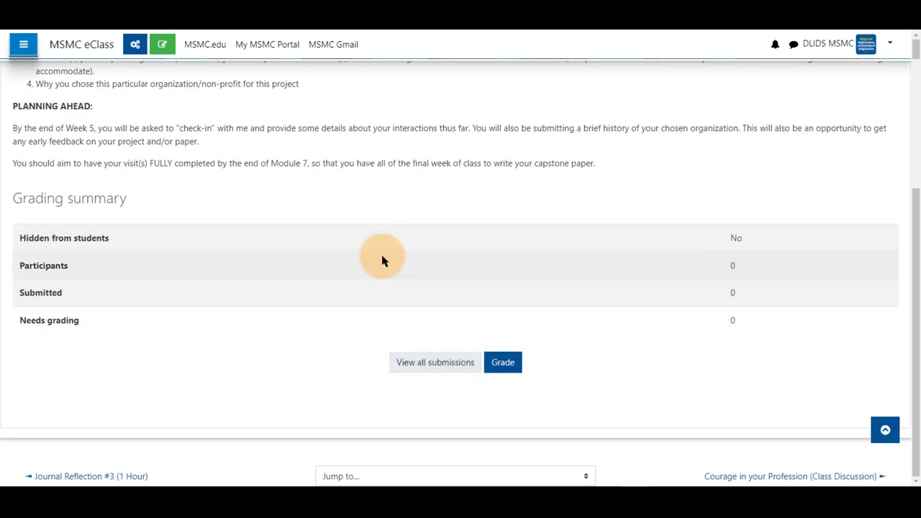
{"action": "scroll", "scroll_direction": "up", "scroll_amount": 3}
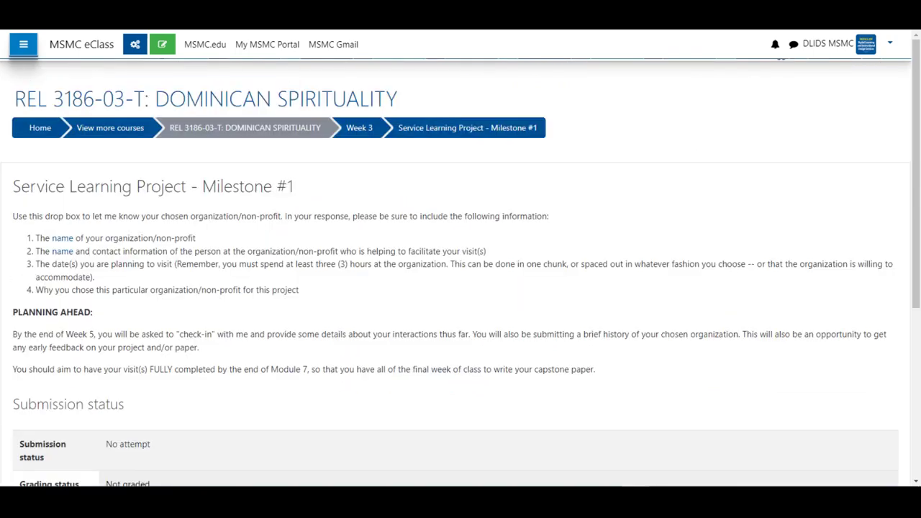
- Start a student submission and activate the online text editor below the voice recorder
{"action": "scroll", "scroll_direction": "down", "scroll_amount": 3}
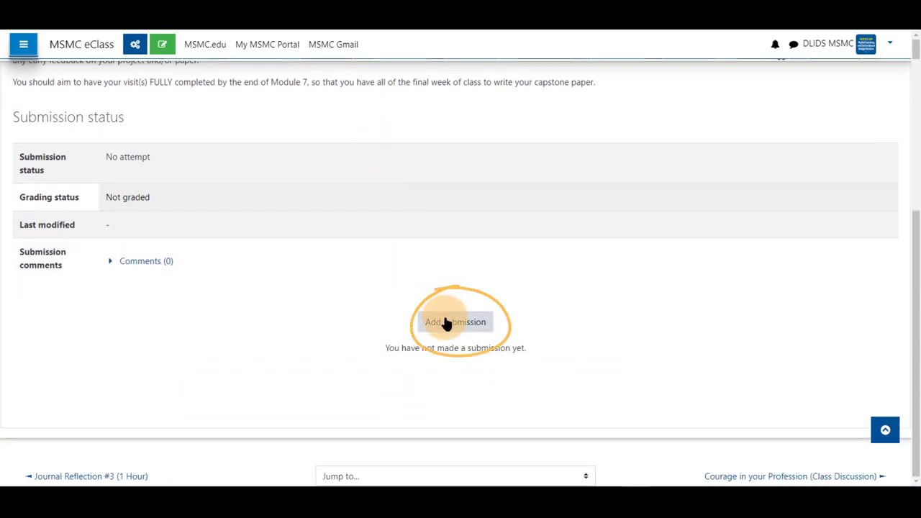
{"action": "left_click", "coordinate": [455, 322]}
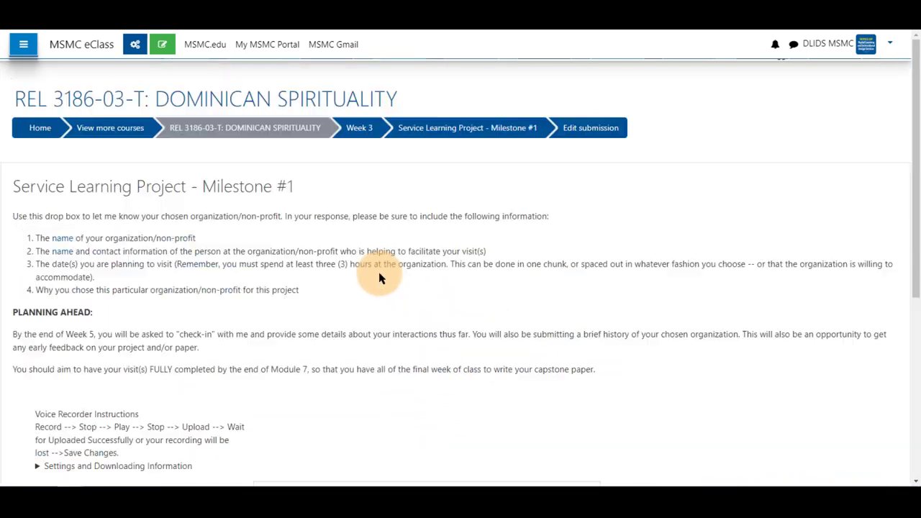
{"action": "scroll", "scroll_direction": "down", "scroll_amount": 3}
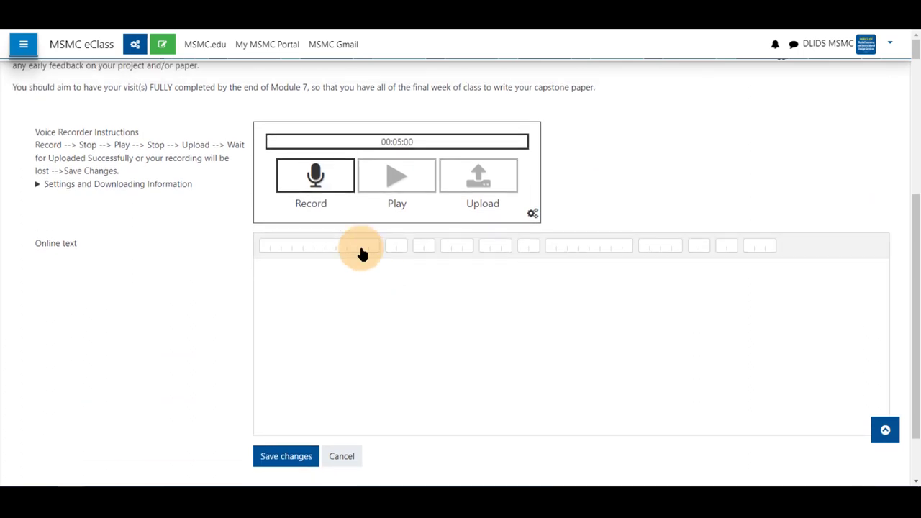
{"action": "left_click", "coordinate": [363, 246]}
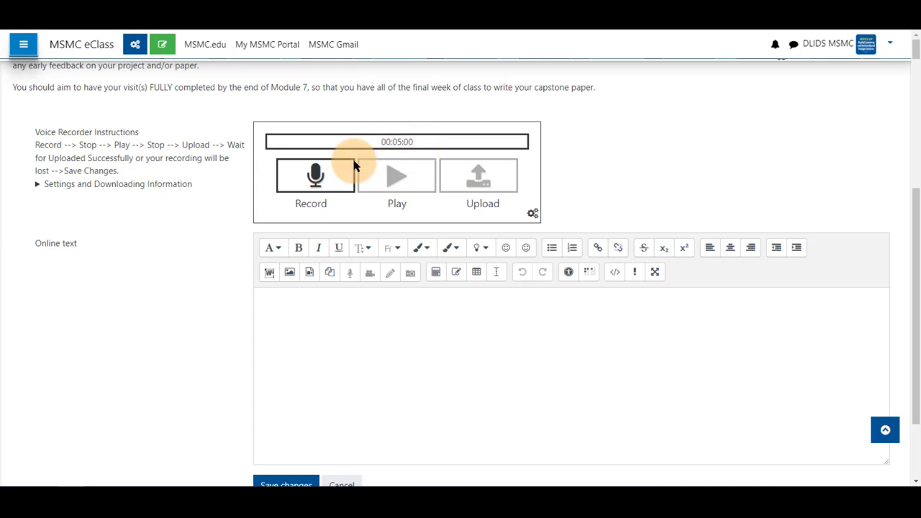
{"action": "scroll", "scroll_direction": "down", "scroll_amount": 3}
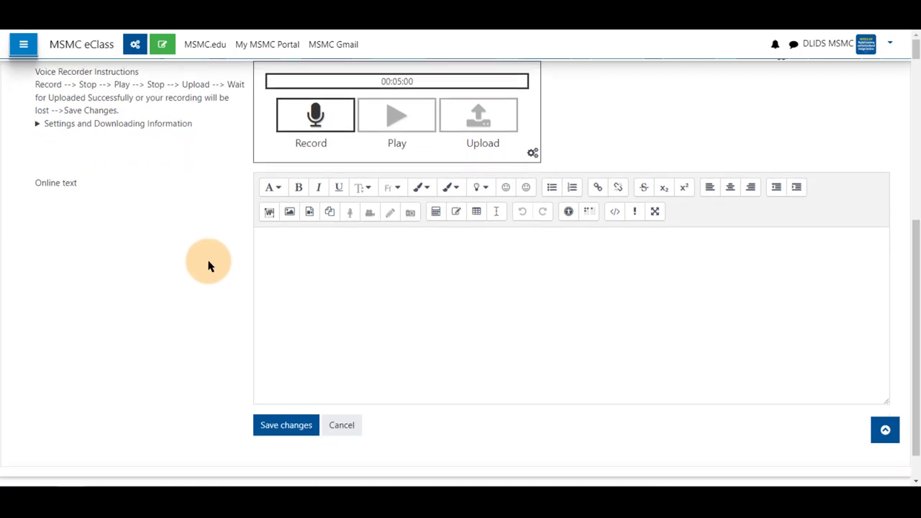